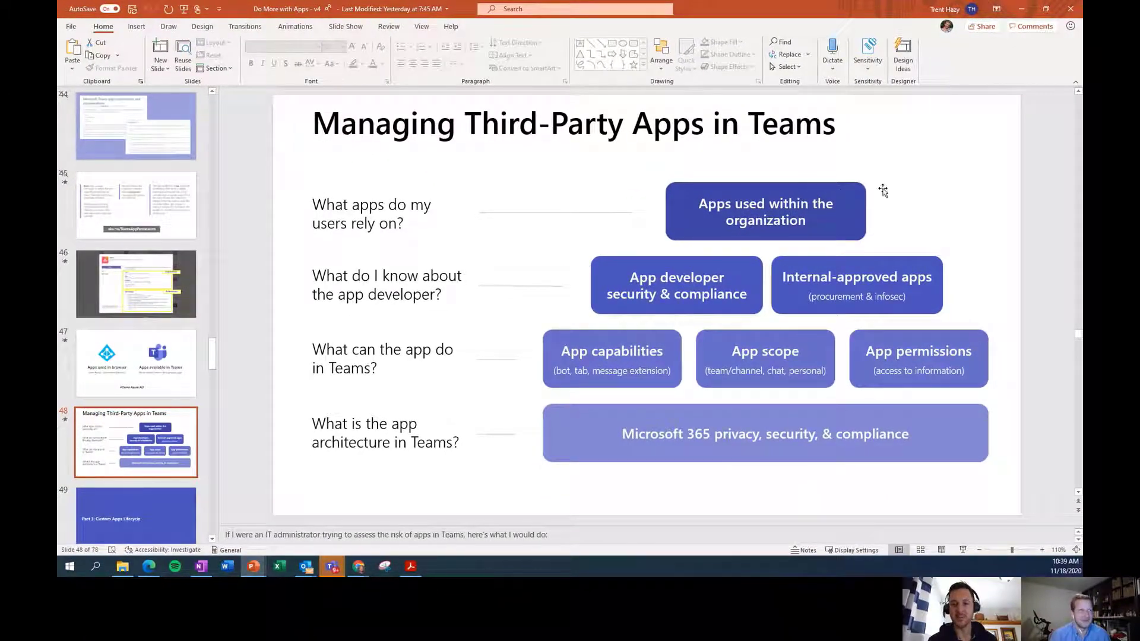
{"action": "mouse_move", "coordinate": [873, 211]}
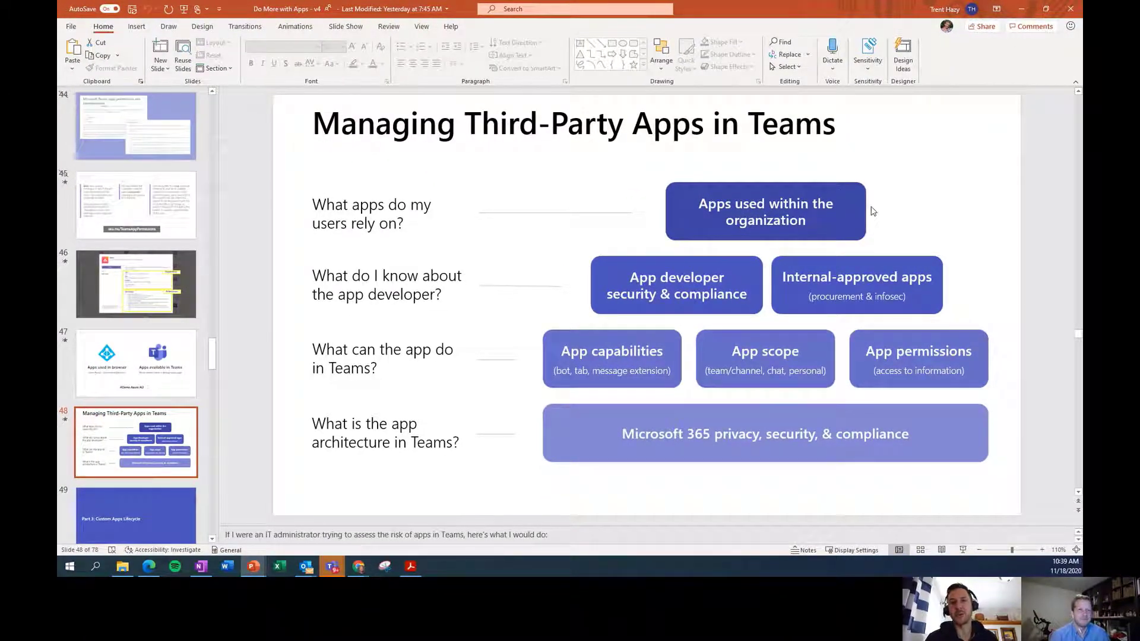
{"action": "mouse_move", "coordinate": [928, 198]}
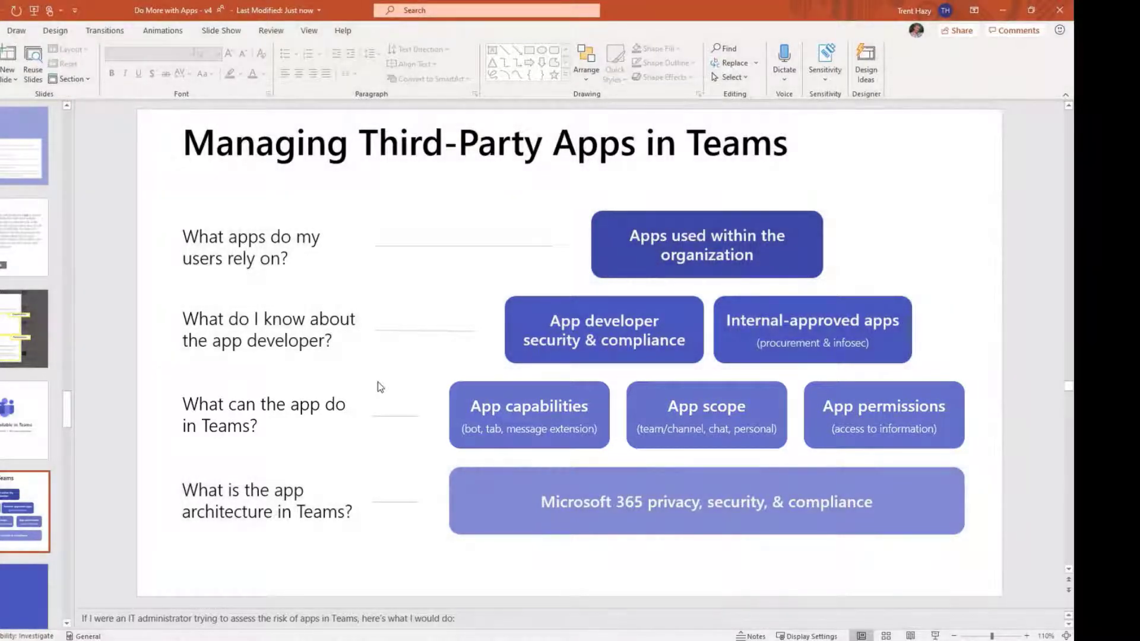
{"action": "mouse_move", "coordinate": [387, 572]}
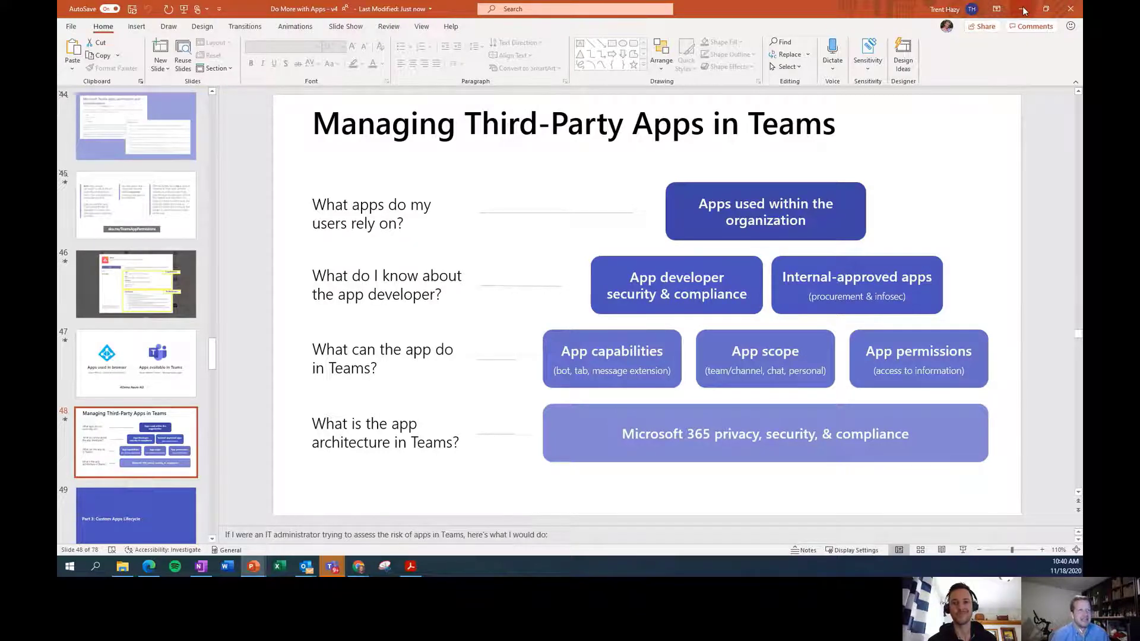
Switch to the App Governance Guide PDF and settle on page 4's 'What web or desktop apps do employees rely on?' section
{"action": "left_click", "coordinate": [410, 567]}
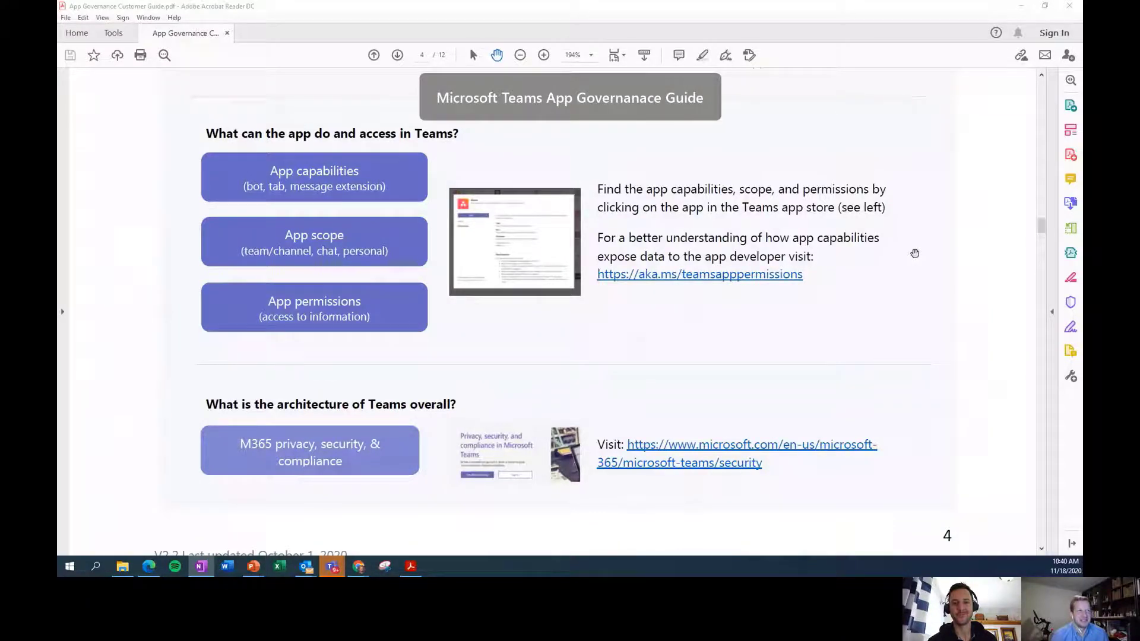
{"action": "scroll", "scroll_direction": "up", "scroll_amount": 3}
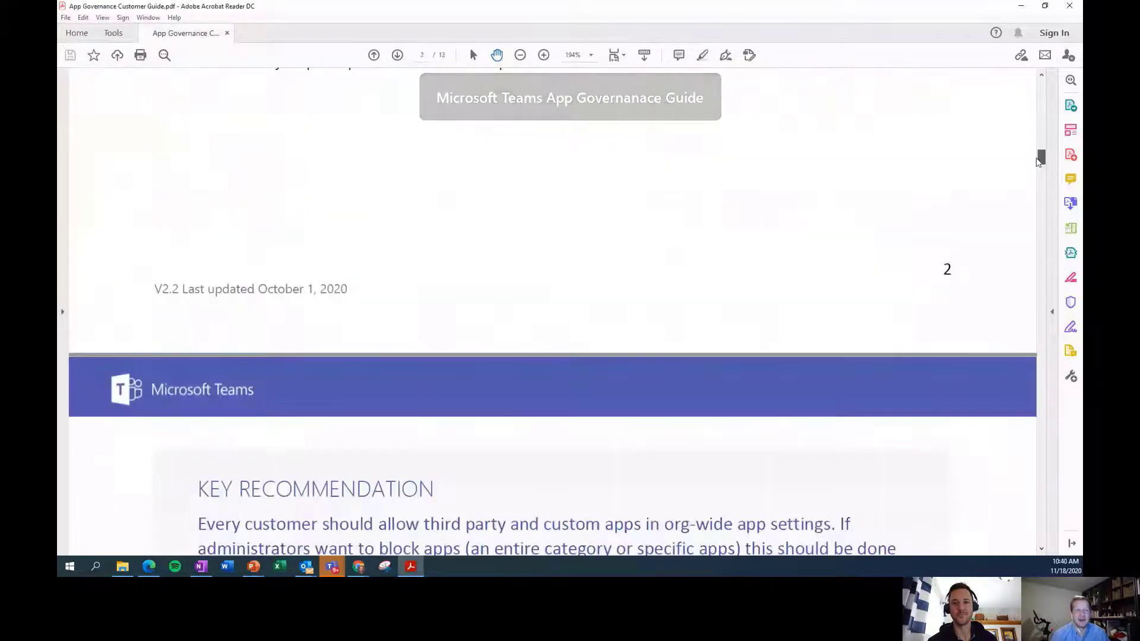
{"action": "scroll", "scroll_direction": "down", "scroll_amount": 3}
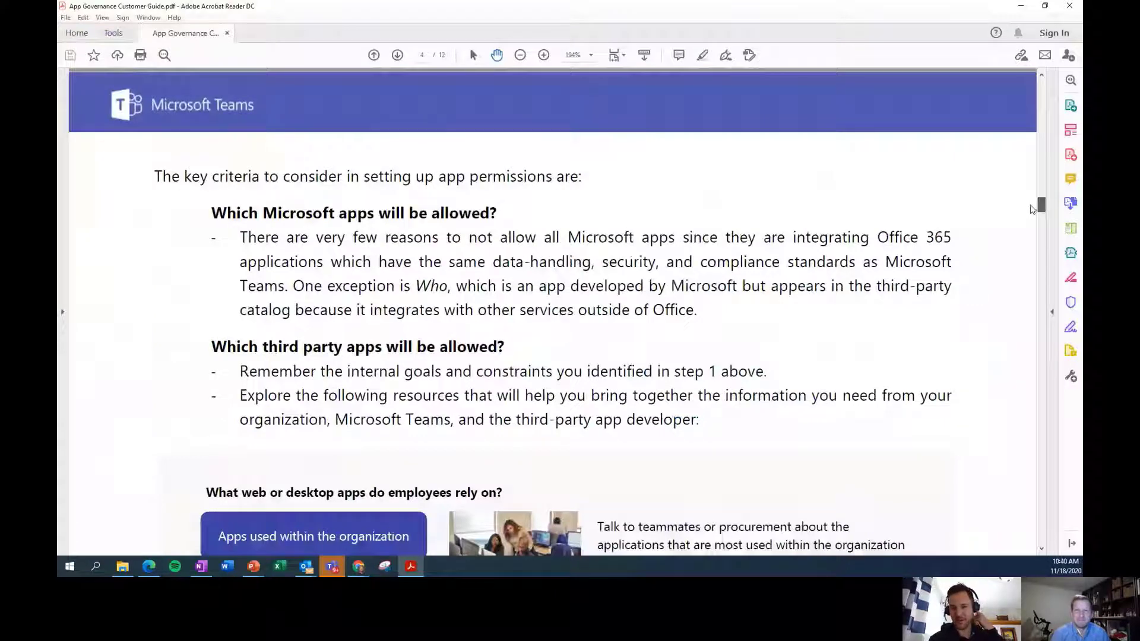
{"action": "scroll", "scroll_direction": "down", "scroll_amount": 3}
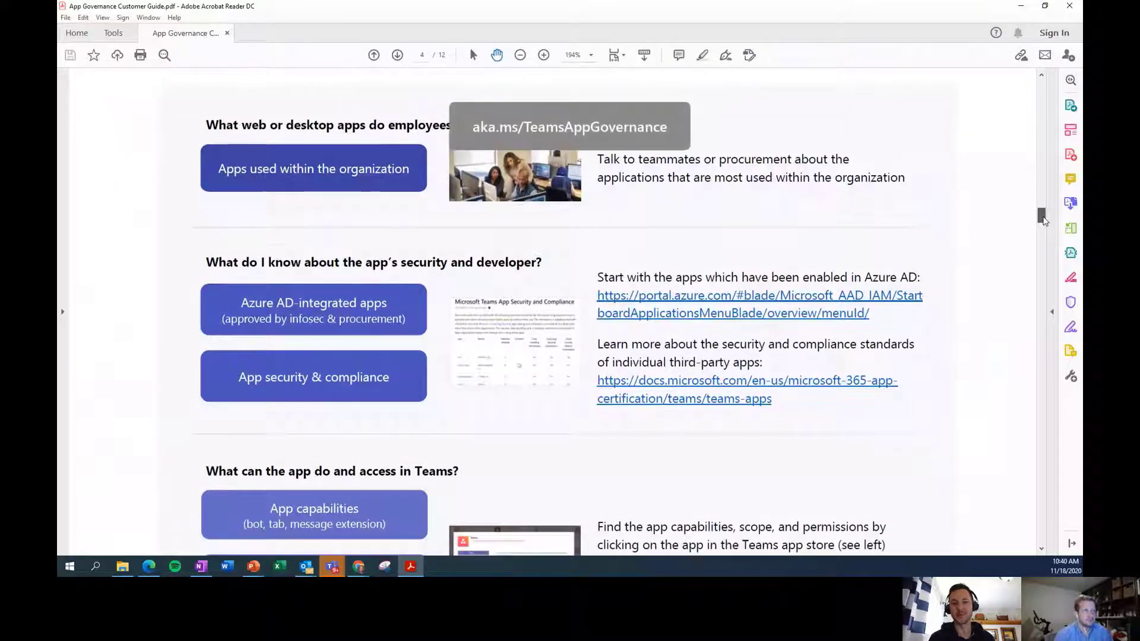
{"action": "scroll", "scroll_direction": "up", "scroll_amount": 3}
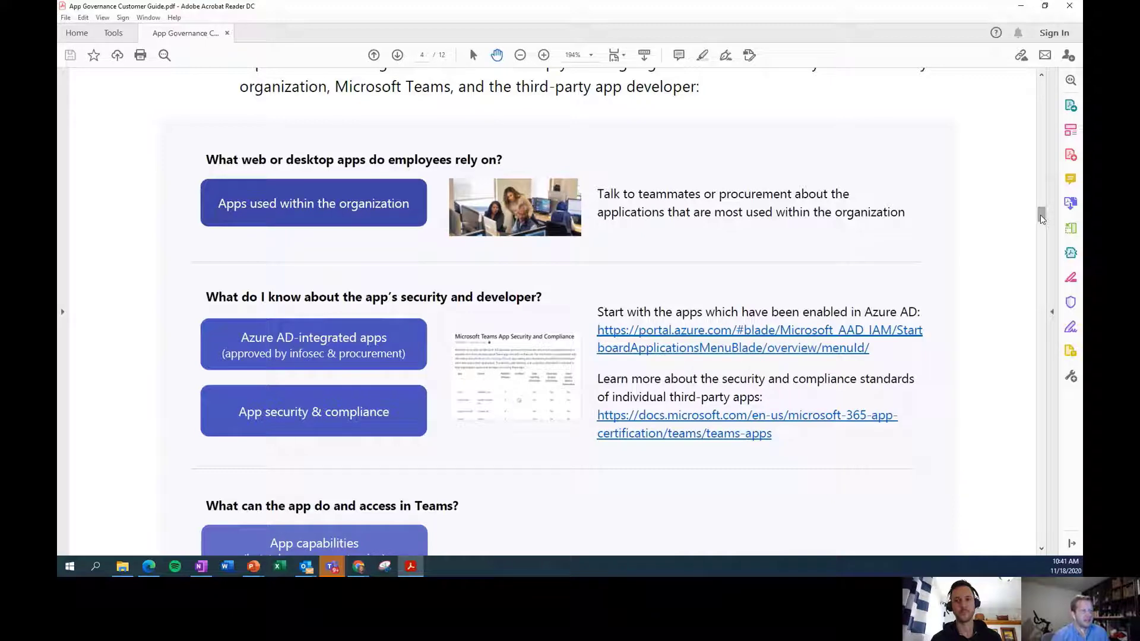
Scroll down to page 4's 'What is the architecture of Teams overall?' section with its Microsoft 365 security link
{"action": "scroll", "scroll_direction": "down", "scroll_amount": 3}
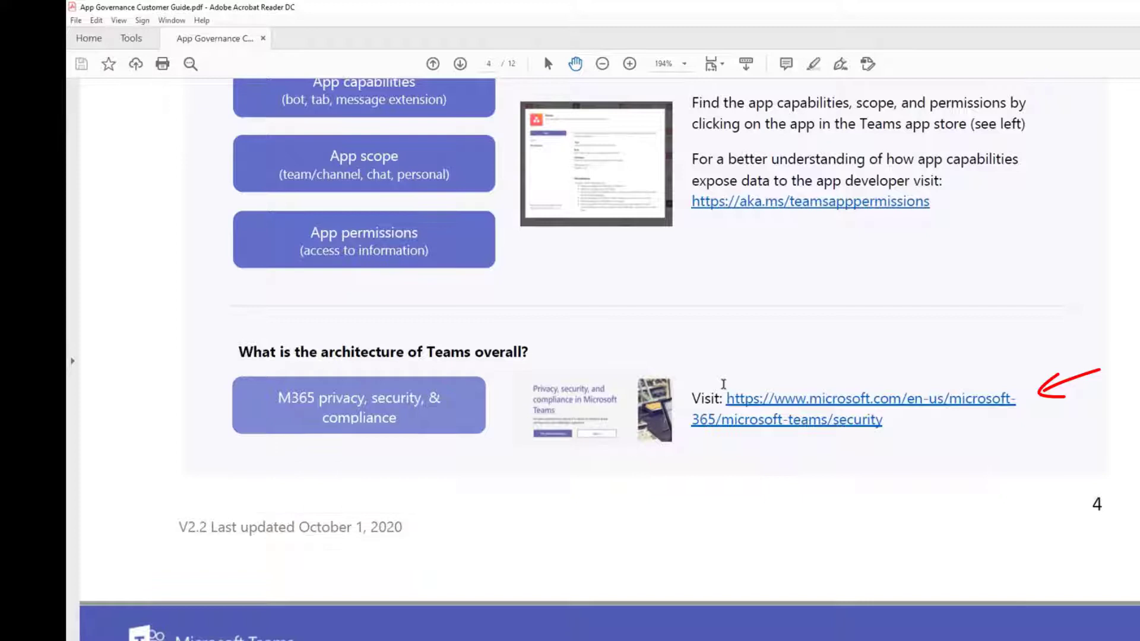
{"action": "mouse_move", "coordinate": [359, 404]}
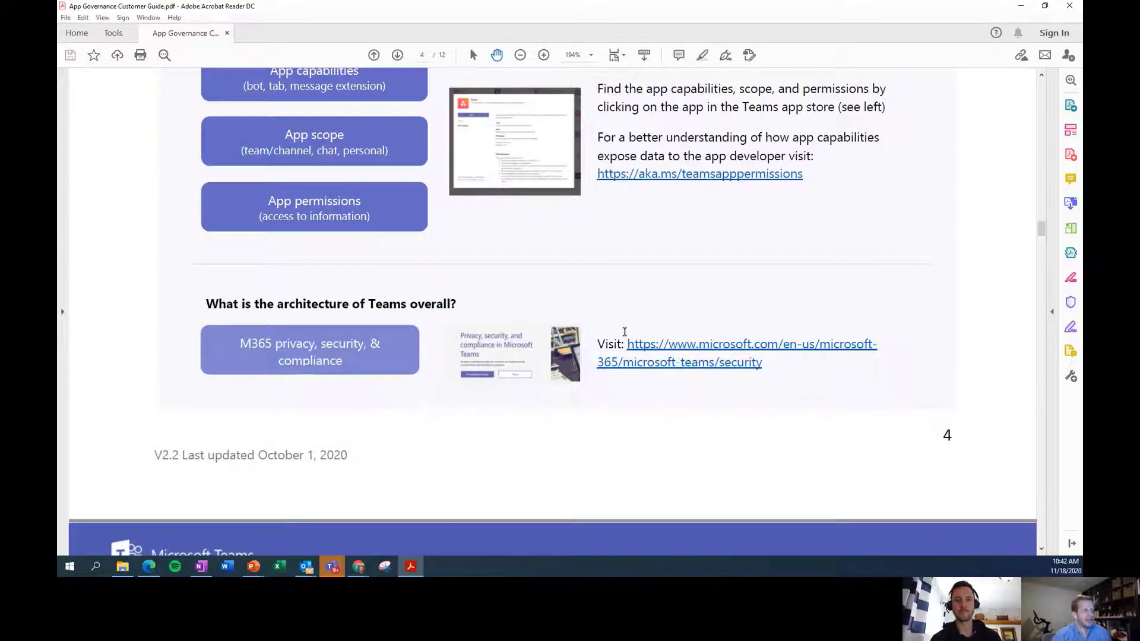
{"action": "scroll", "scroll_direction": "up", "scroll_amount": 3}
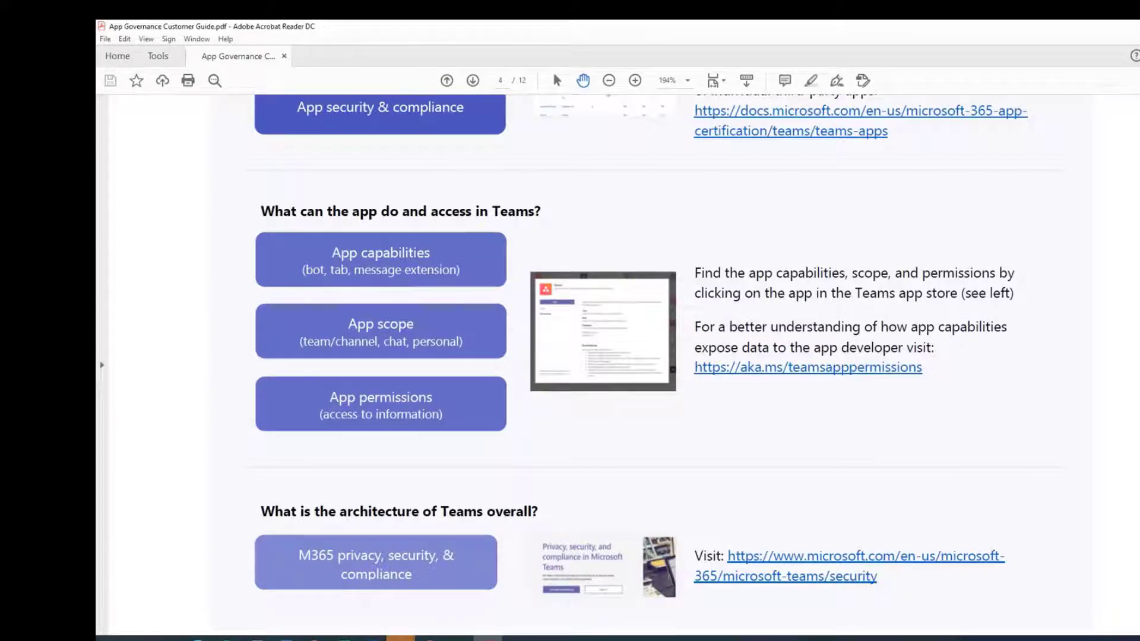
{"action": "mouse_move", "coordinate": [453, 242]}
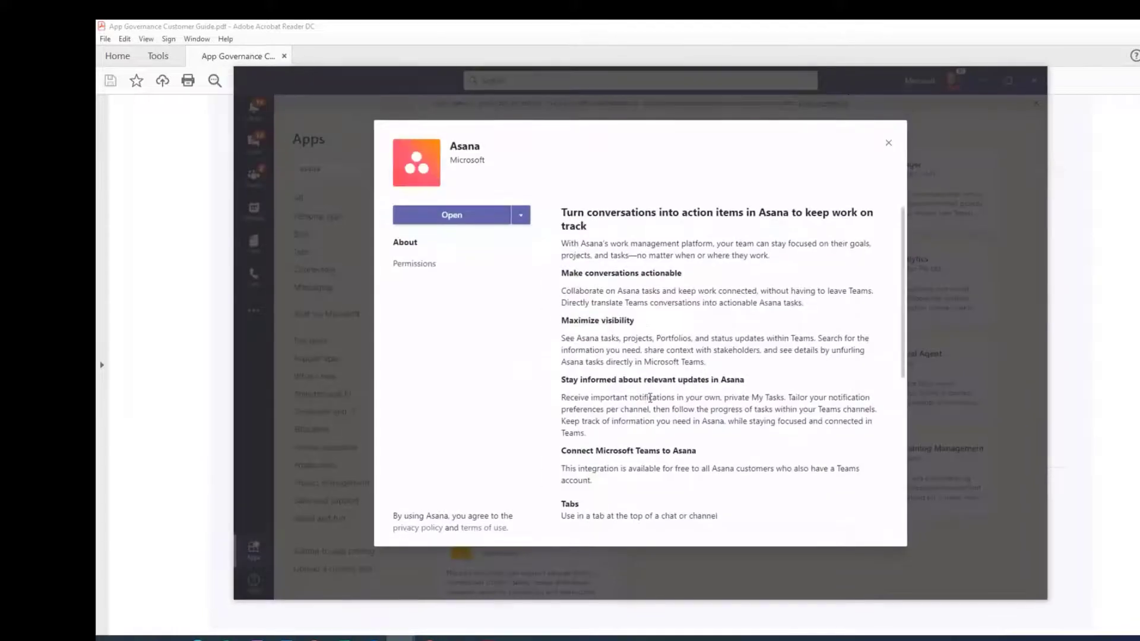
Scroll the Asana app details dialog down through its tabs, bots, messages and meeting capabilities toward permissions
{"action": "scroll", "scroll_direction": "down", "scroll_amount": 3}
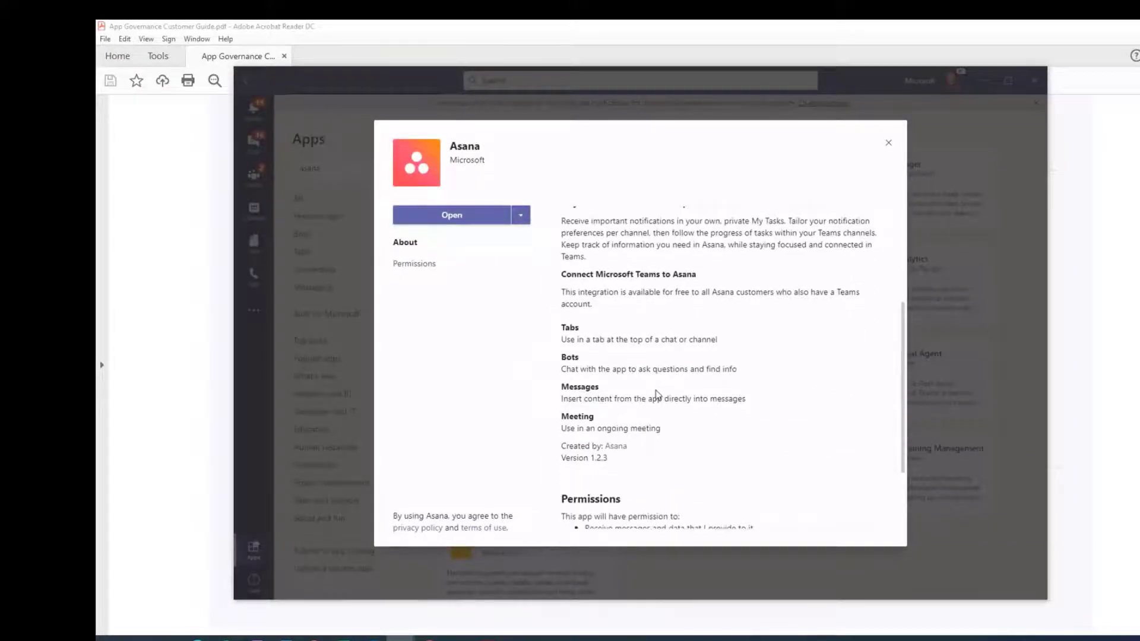
{"action": "mouse_move", "coordinate": [651, 336]}
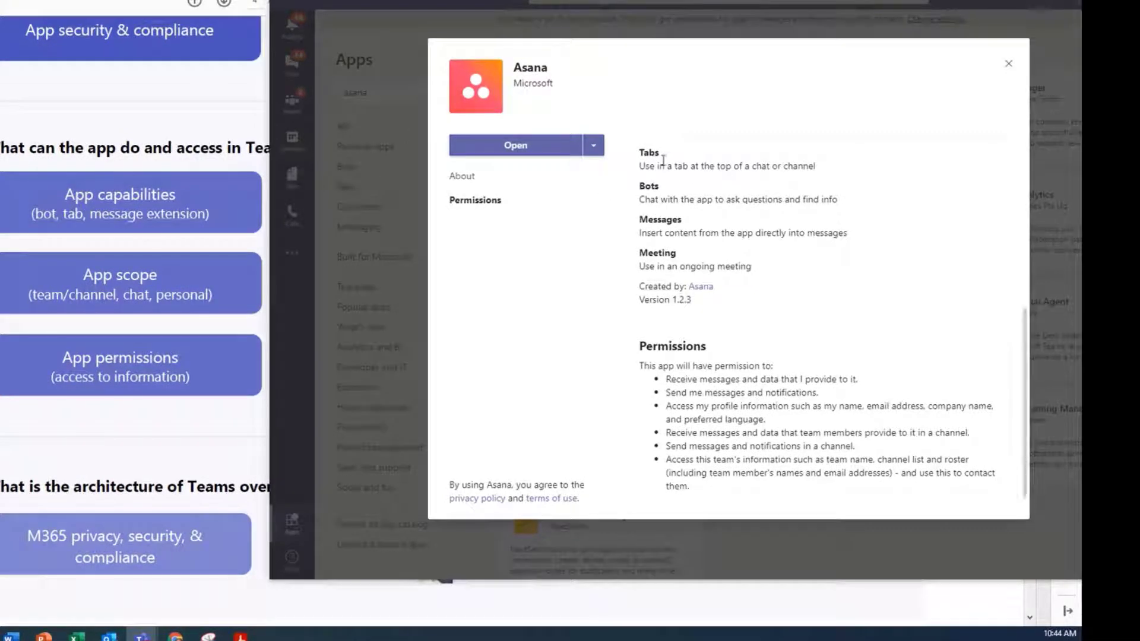
{"action": "mouse_move", "coordinate": [672, 270]}
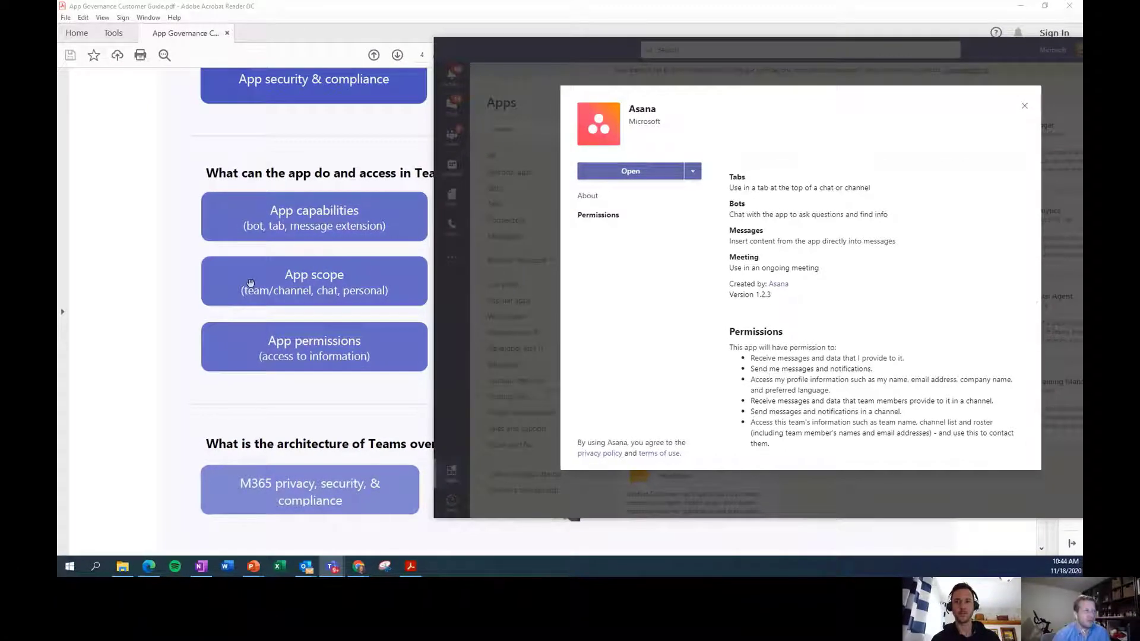
{"action": "mouse_move", "coordinate": [351, 291]}
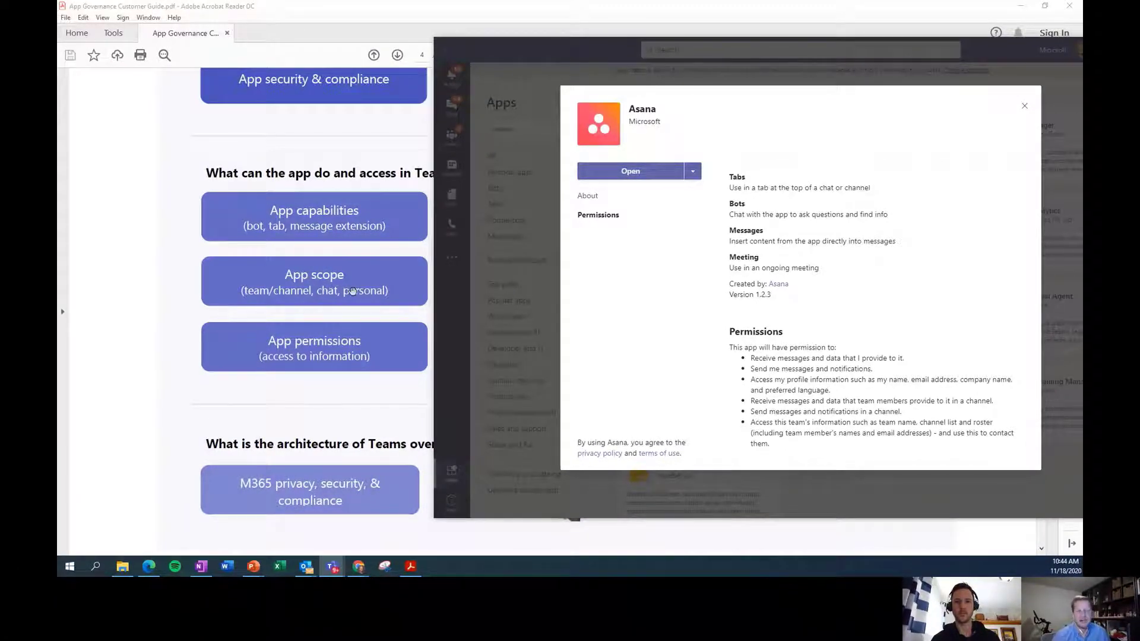
{"action": "mouse_move", "coordinate": [549, 332]}
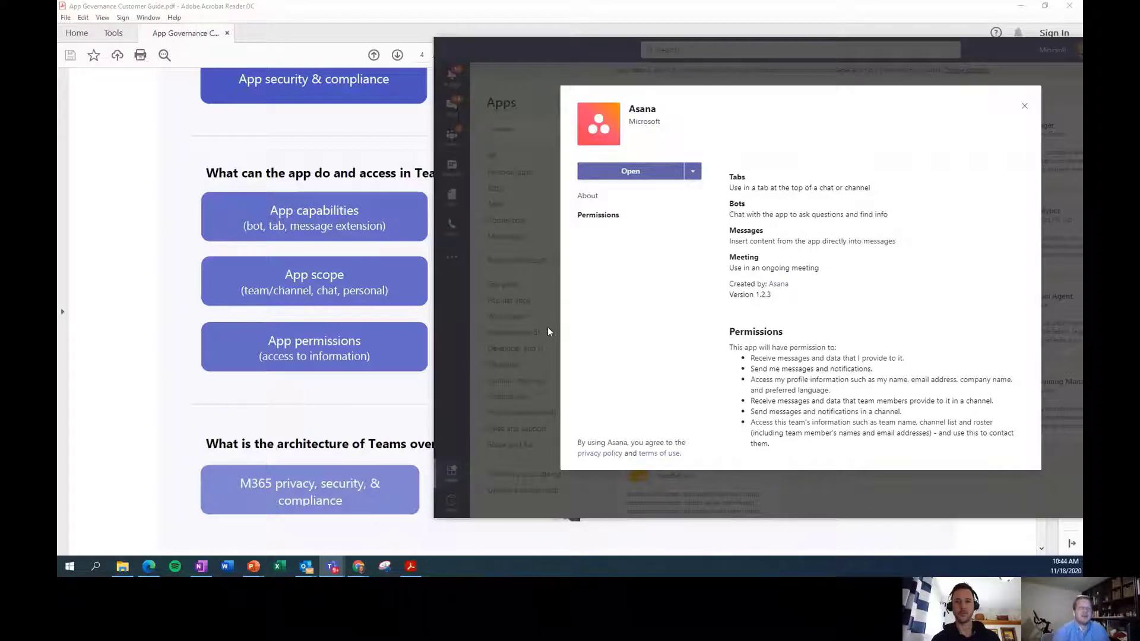
{"action": "mouse_move", "coordinate": [597, 100]}
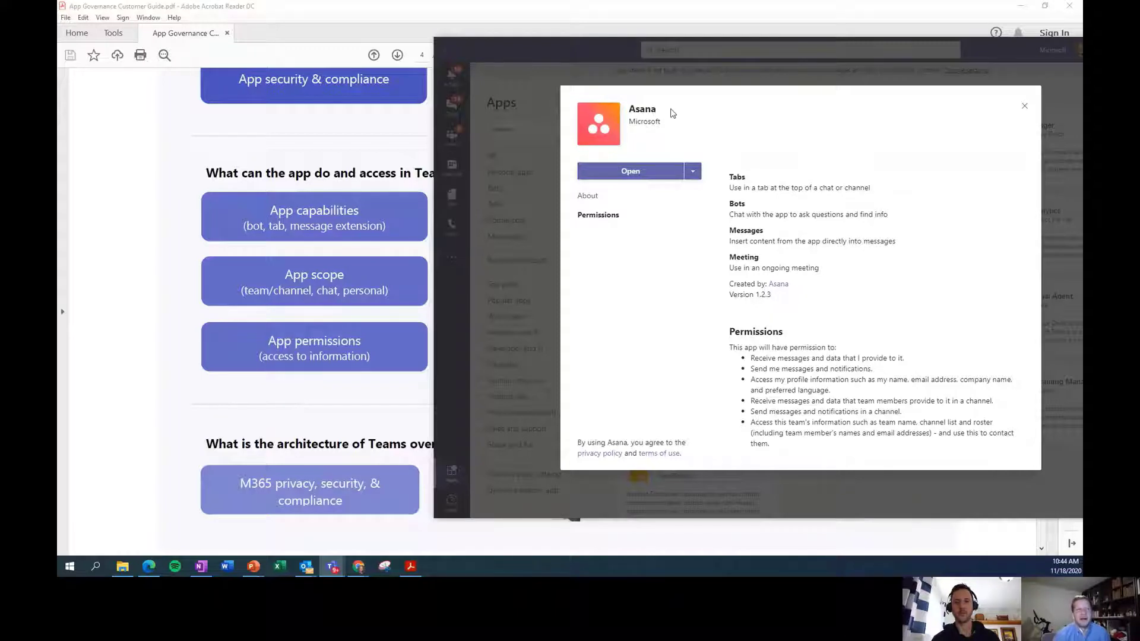
{"action": "mouse_move", "coordinate": [719, 38]}
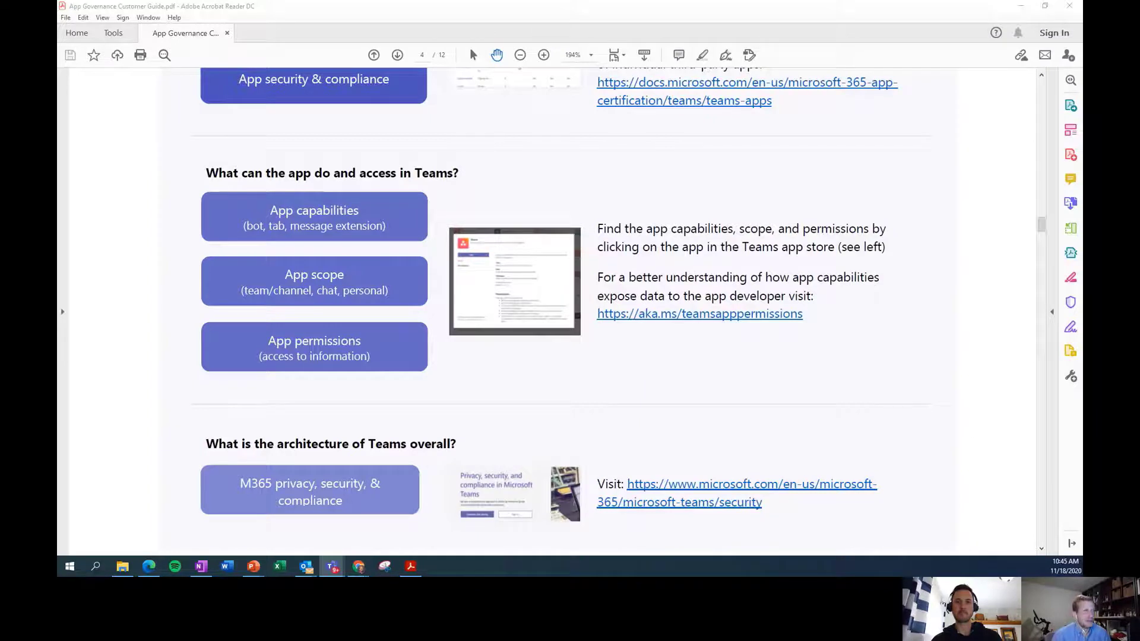
{"action": "mouse_move", "coordinate": [795, 170]}
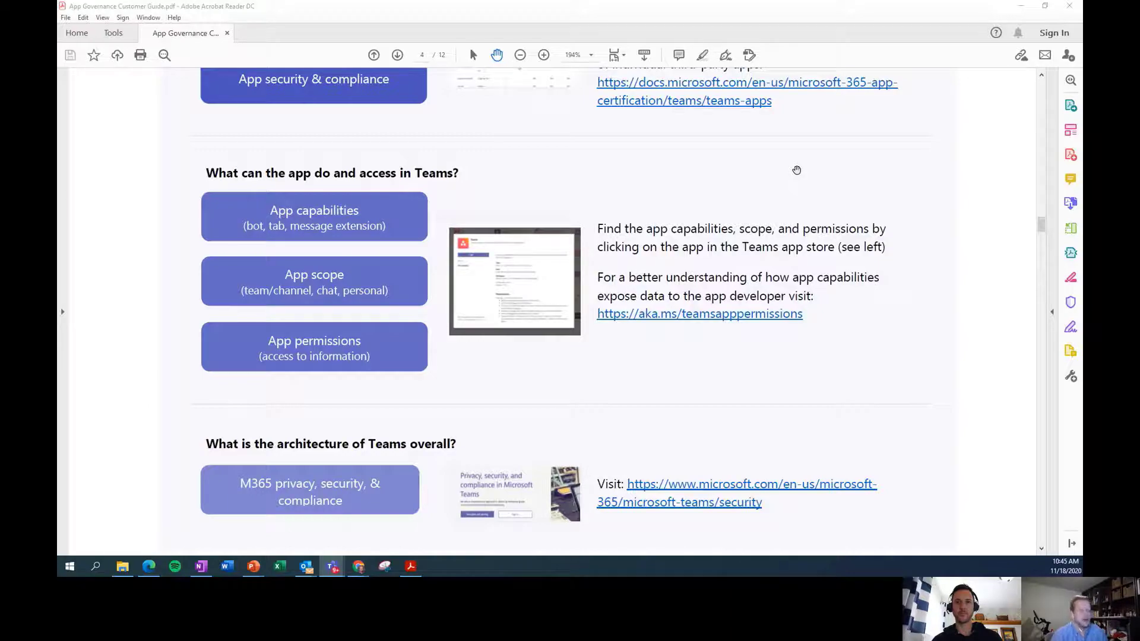
Scroll up to page 4's 'What do I know about the app's security and developer?' section
{"action": "scroll", "scroll_direction": "up", "scroll_amount": 3}
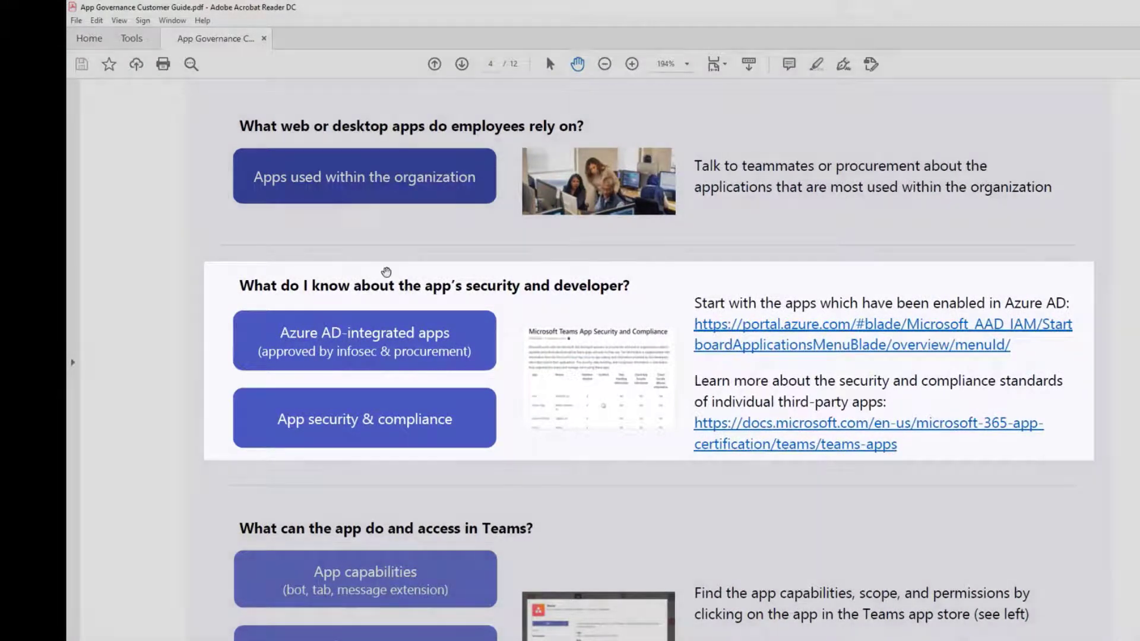
{"action": "mouse_move", "coordinate": [1010, 370]}
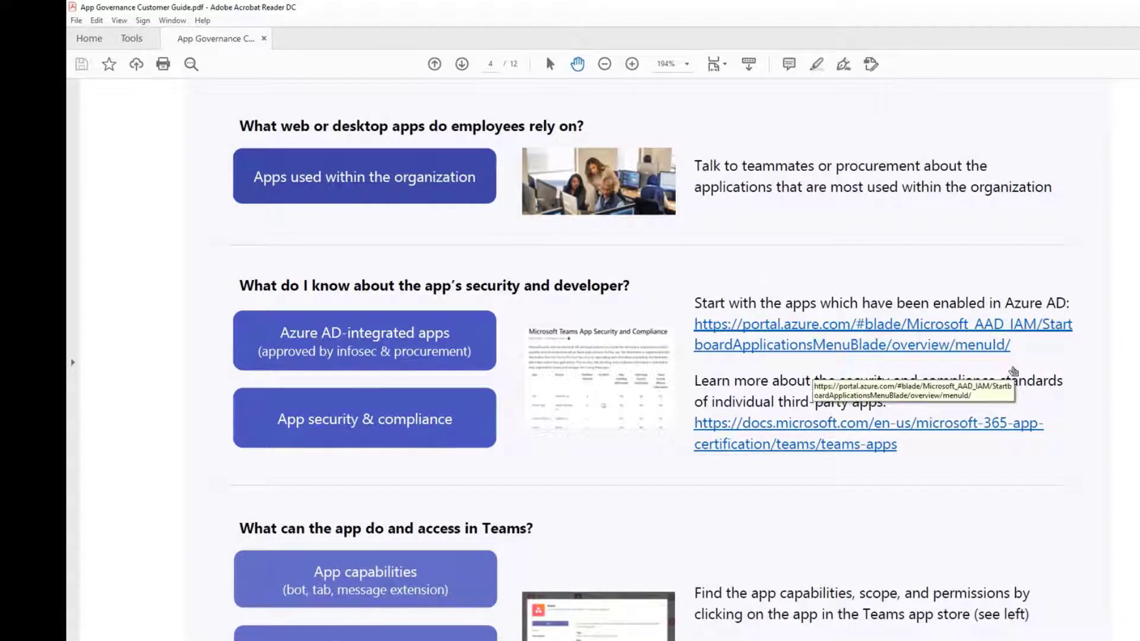
{"action": "mouse_move", "coordinate": [1120, 351]}
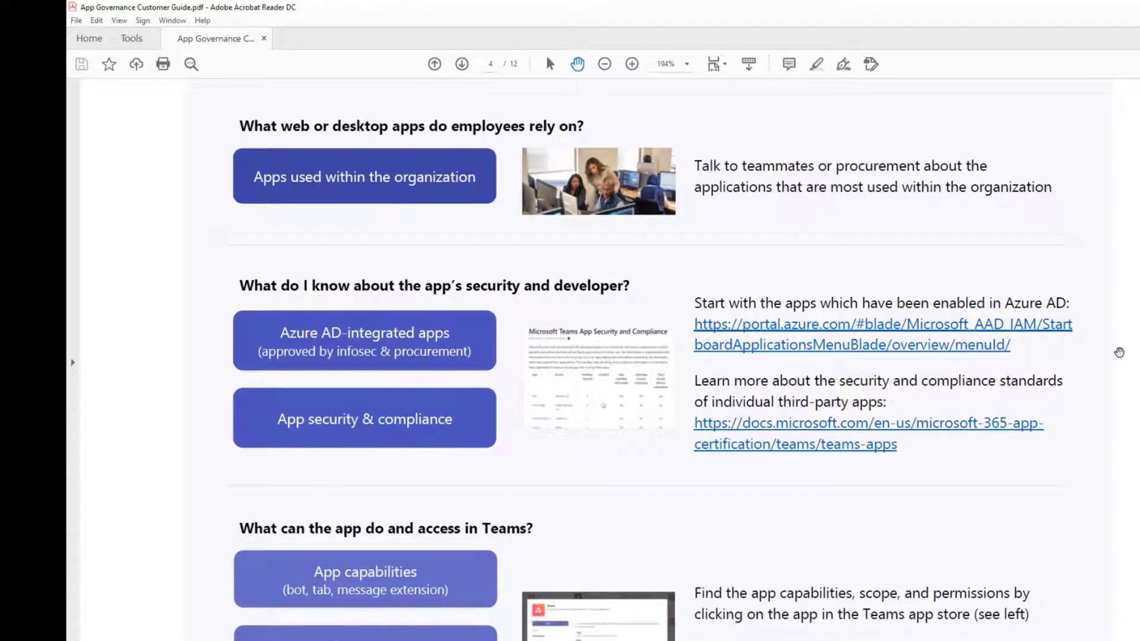
{"action": "mouse_move", "coordinate": [872, 323]}
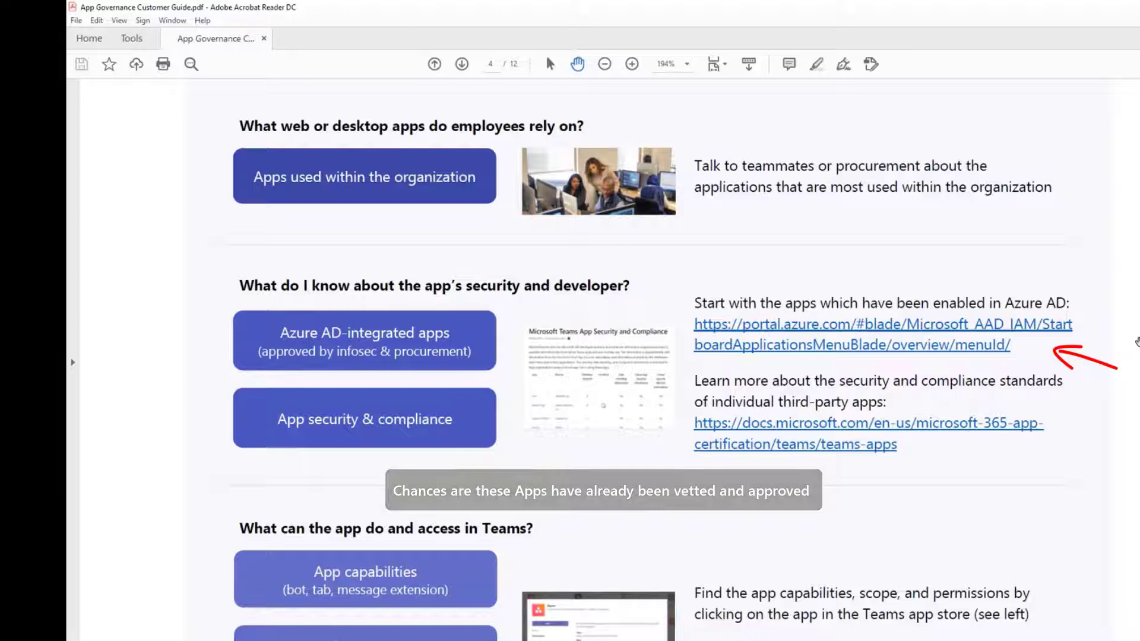
{"action": "mouse_move", "coordinate": [798, 344]}
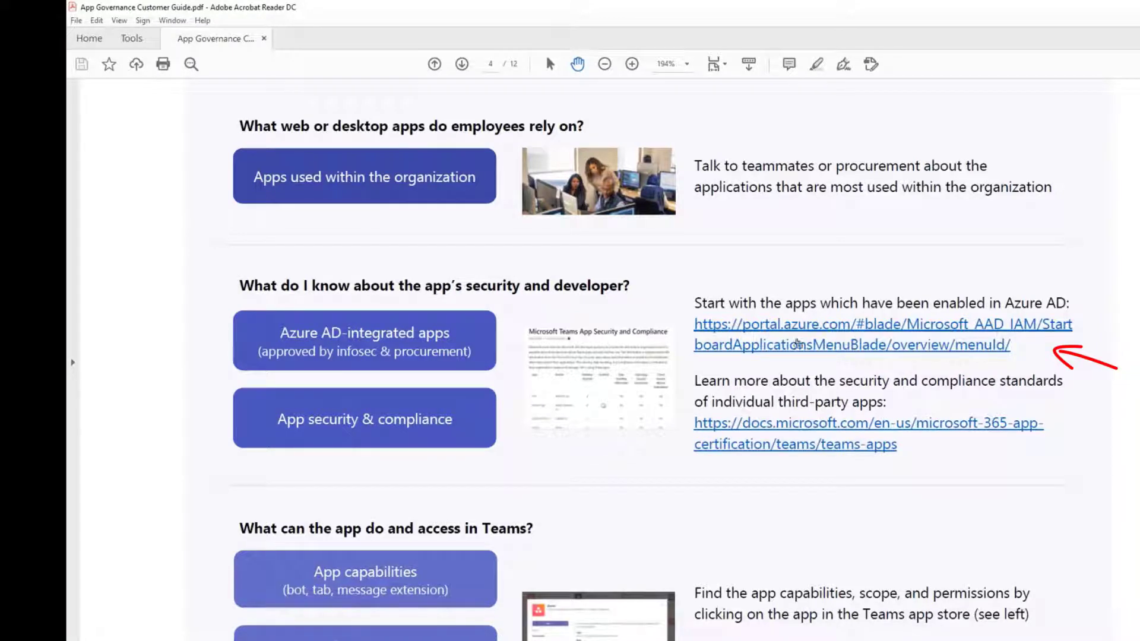
{"action": "mouse_move", "coordinate": [1054, 333]}
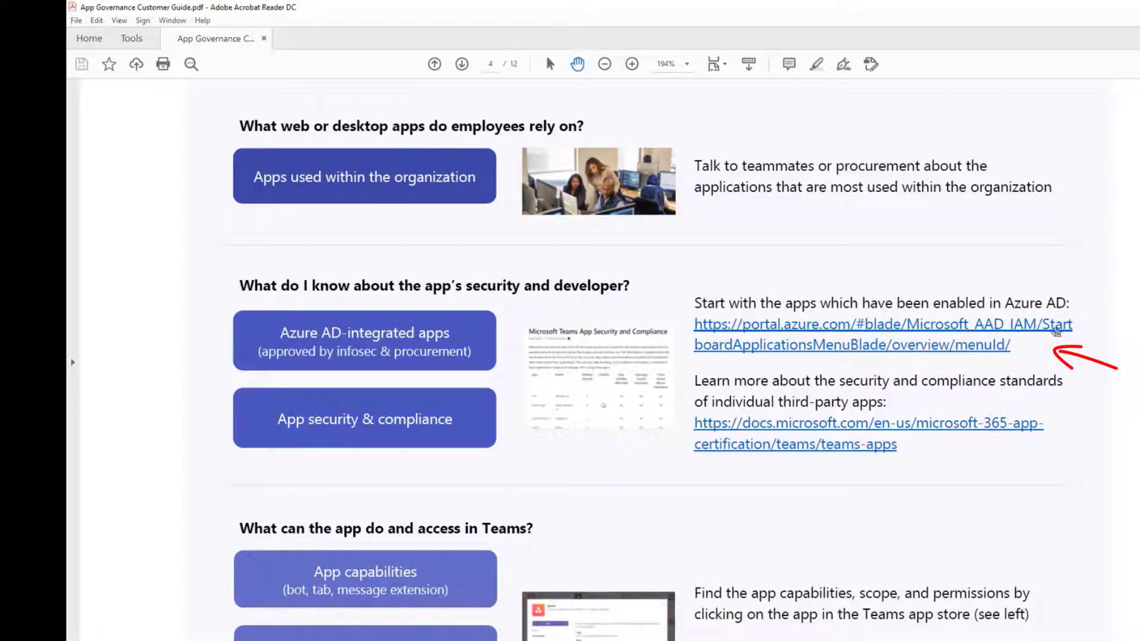
{"action": "mouse_move", "coordinate": [1102, 371]}
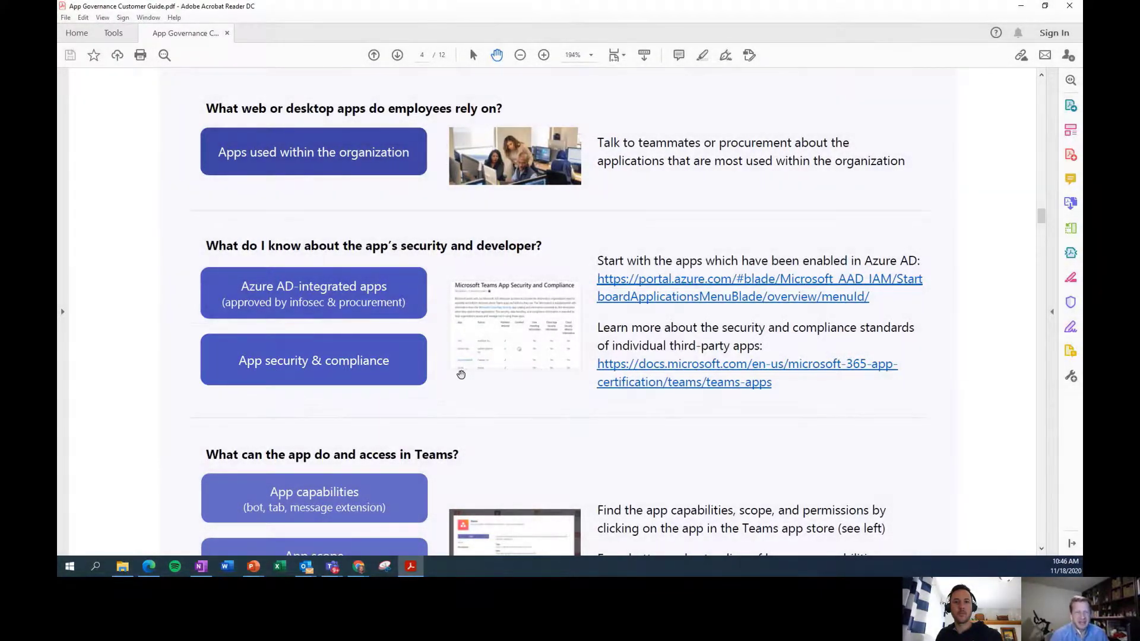
{"action": "mouse_move", "coordinate": [460, 374]}
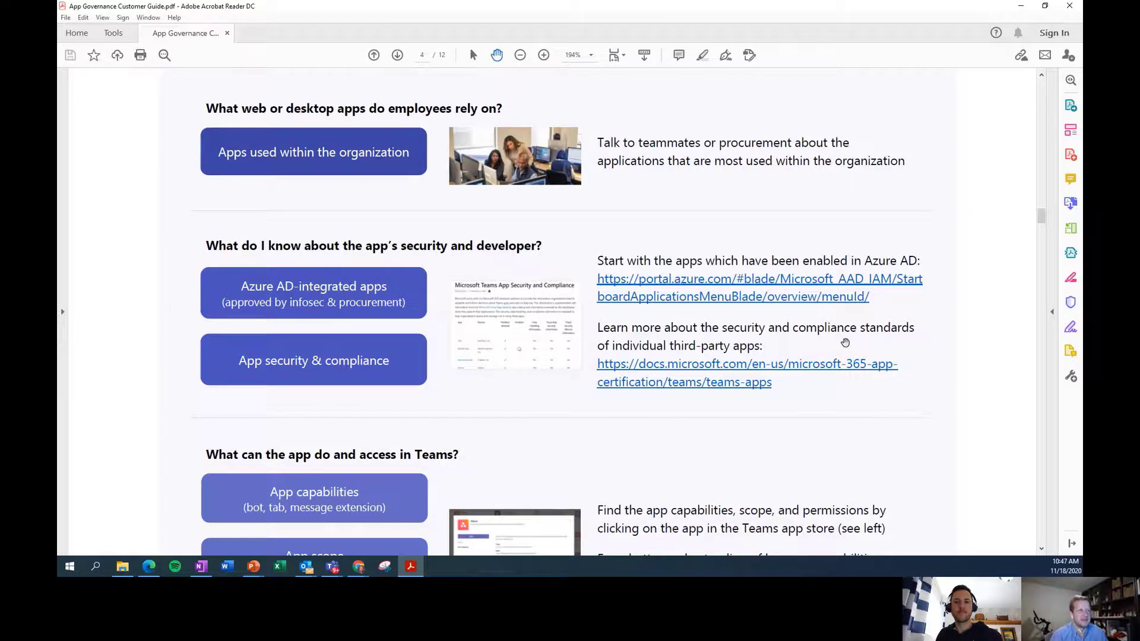
{"action": "mouse_move", "coordinate": [843, 342]}
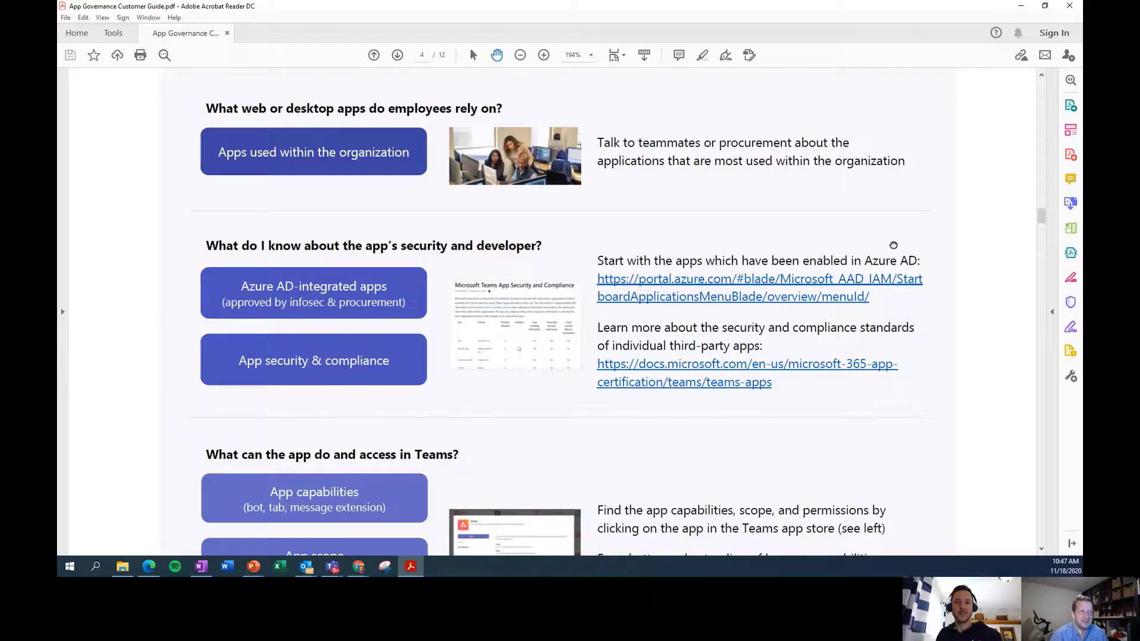
Scroll up slightly to show the 'Explore the following resources' bullet above the governance table
{"action": "scroll", "scroll_direction": "up", "scroll_amount": 3}
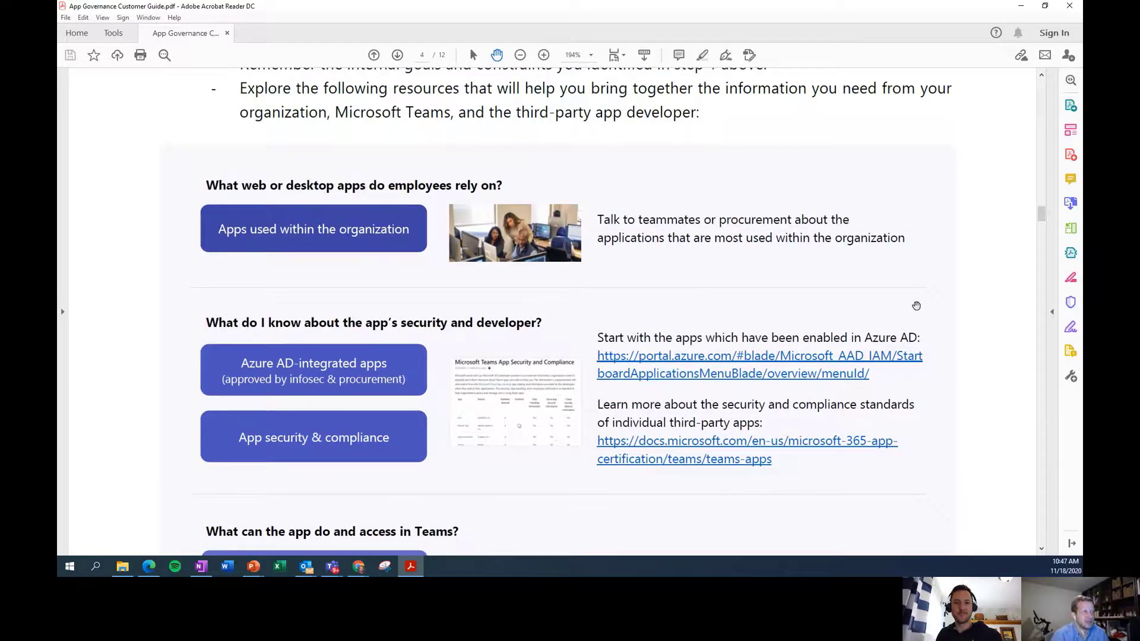